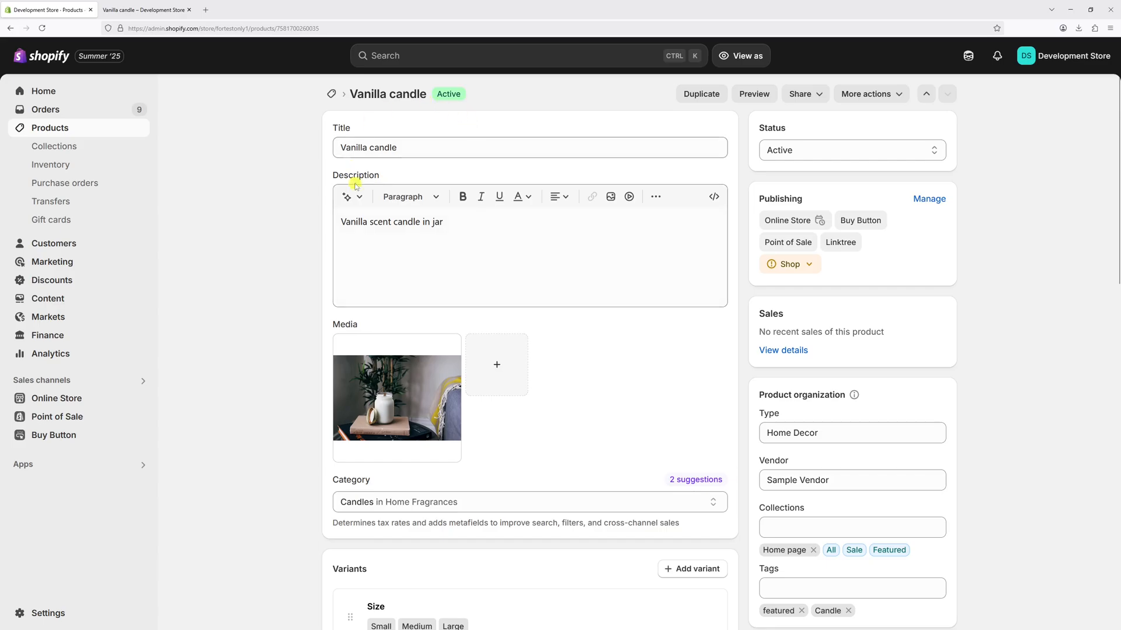
- Review the Vanilla candle's Small/Medium/Large variants, then view its storefront page showing $9.00 CAD with no size choice
scroll("down", 3)
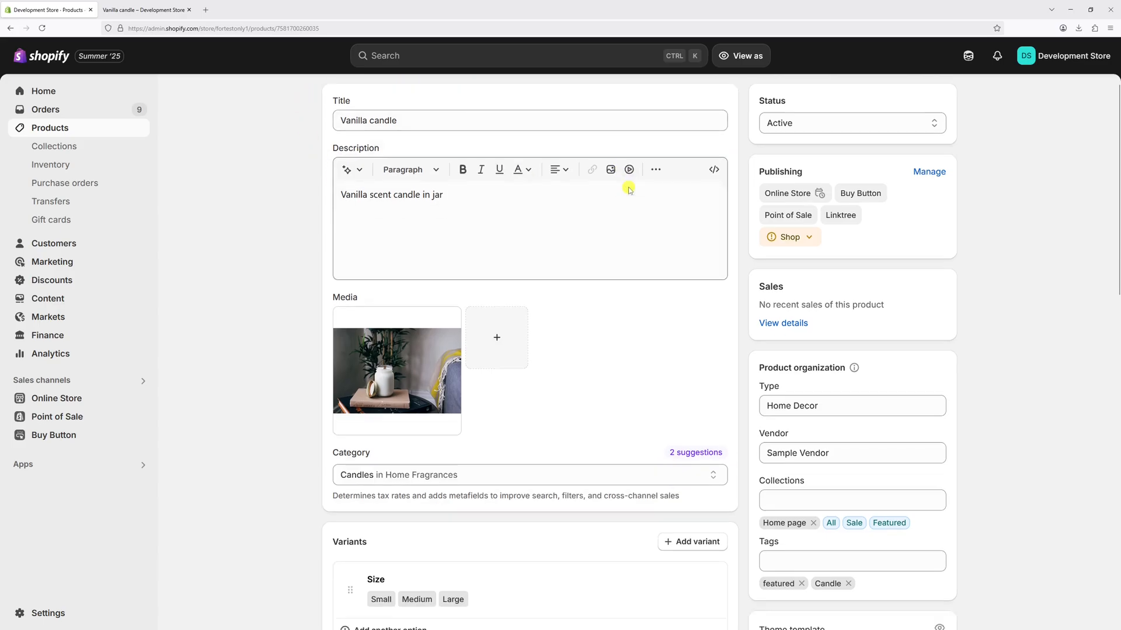
scroll("down", 3)
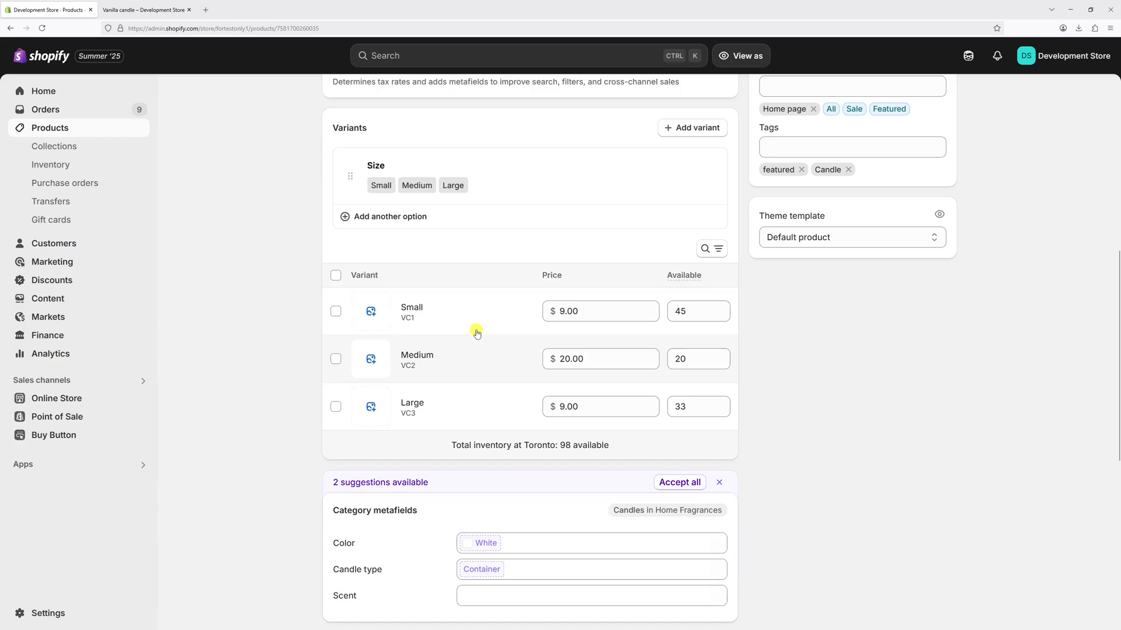
mouse_move(447, 421)
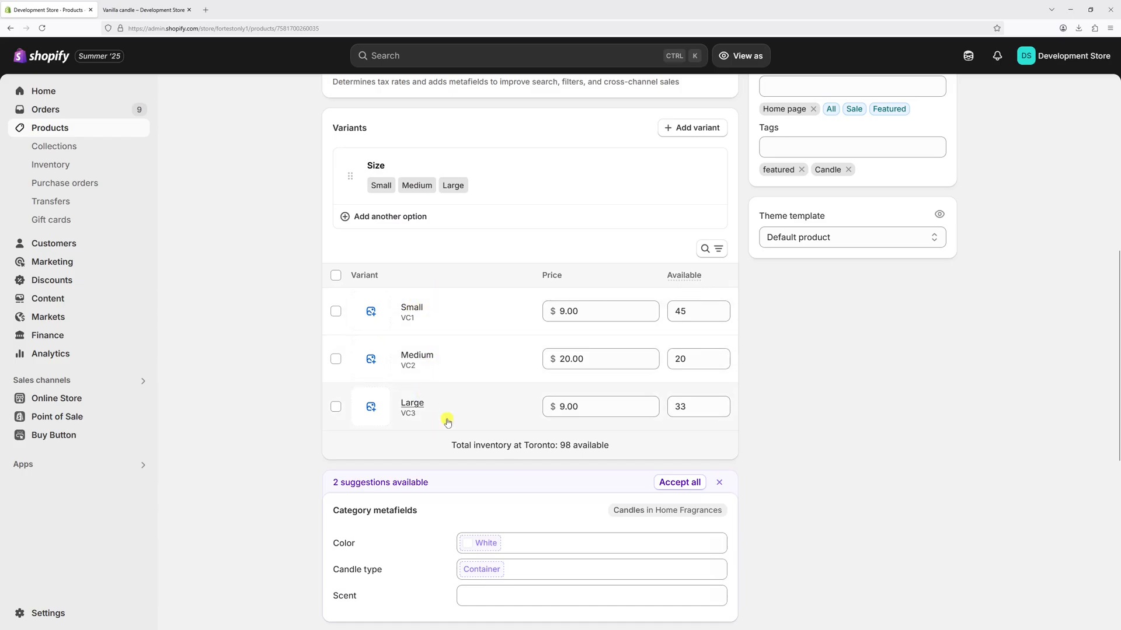
left_click(147, 10)
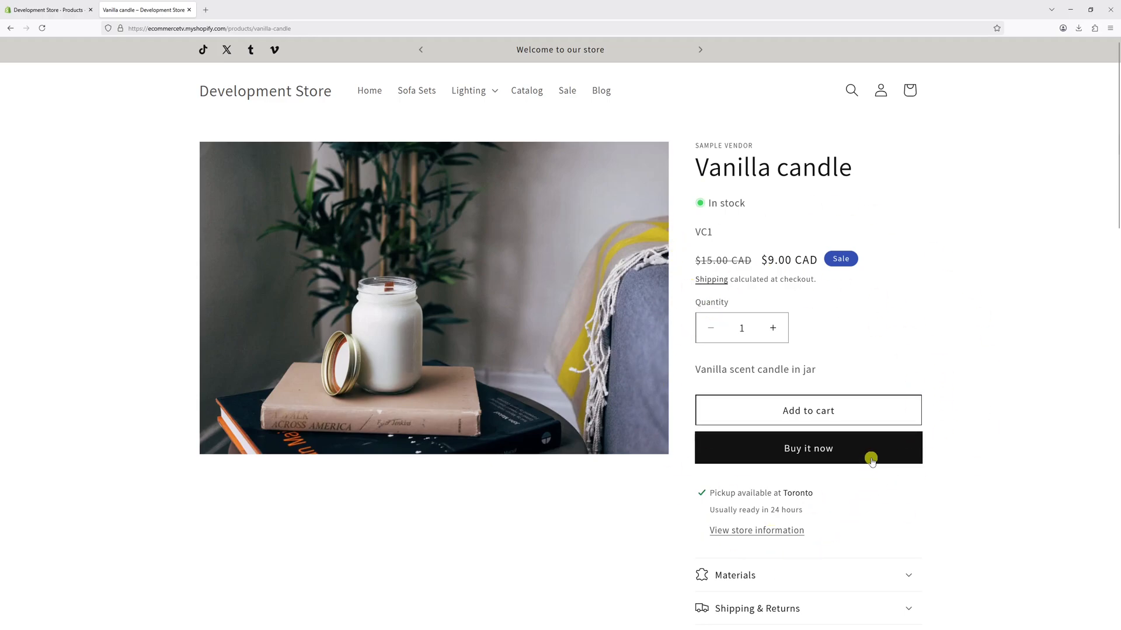
mouse_move(840, 420)
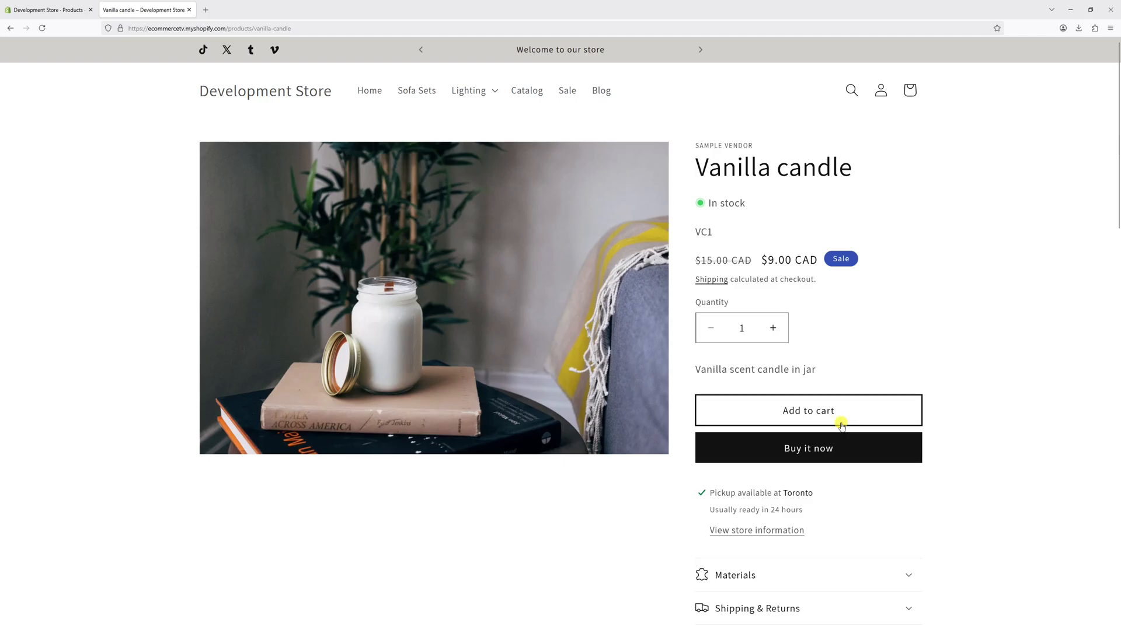
- Return to the admin and go to Online Store Themes, where Dawn 15.3.0 is current
left_click(47, 9)
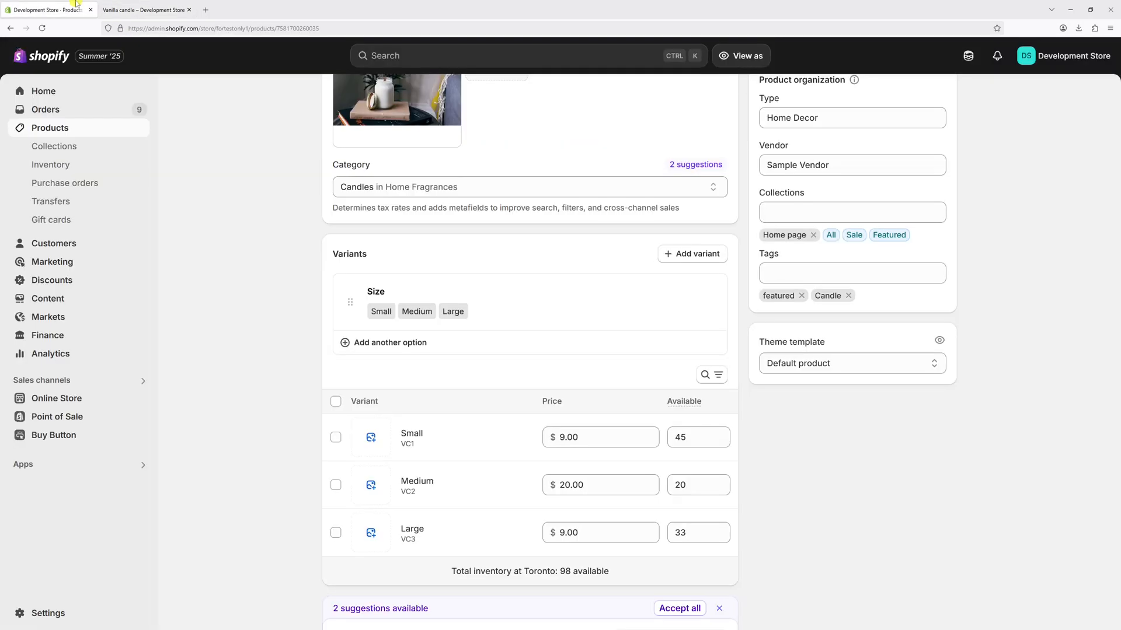
mouse_move(76, 391)
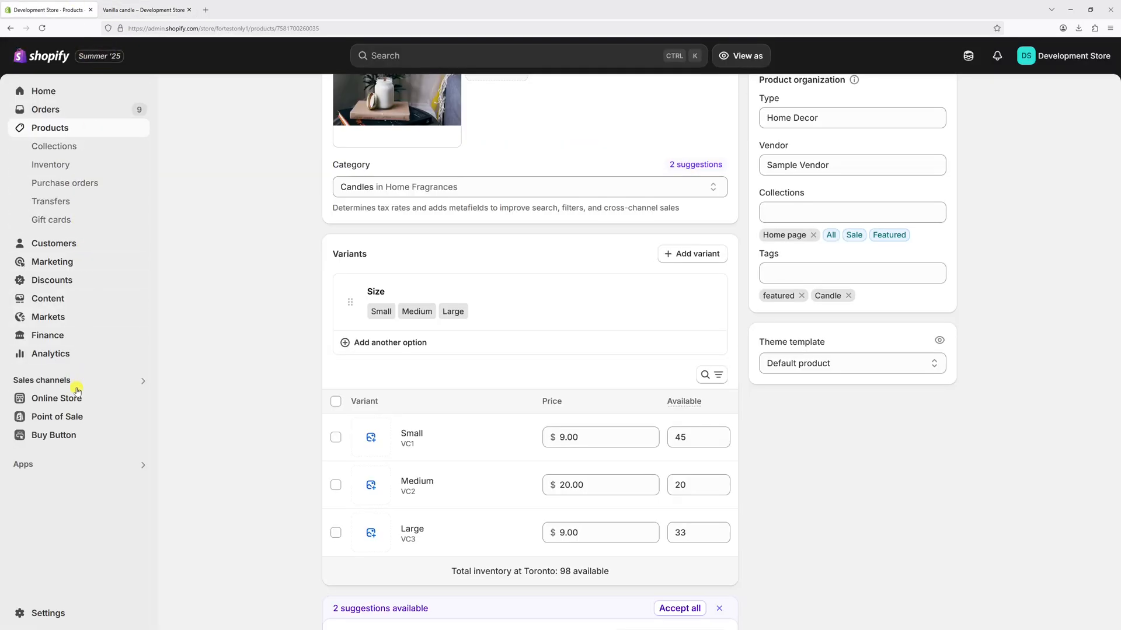
left_click(57, 398)
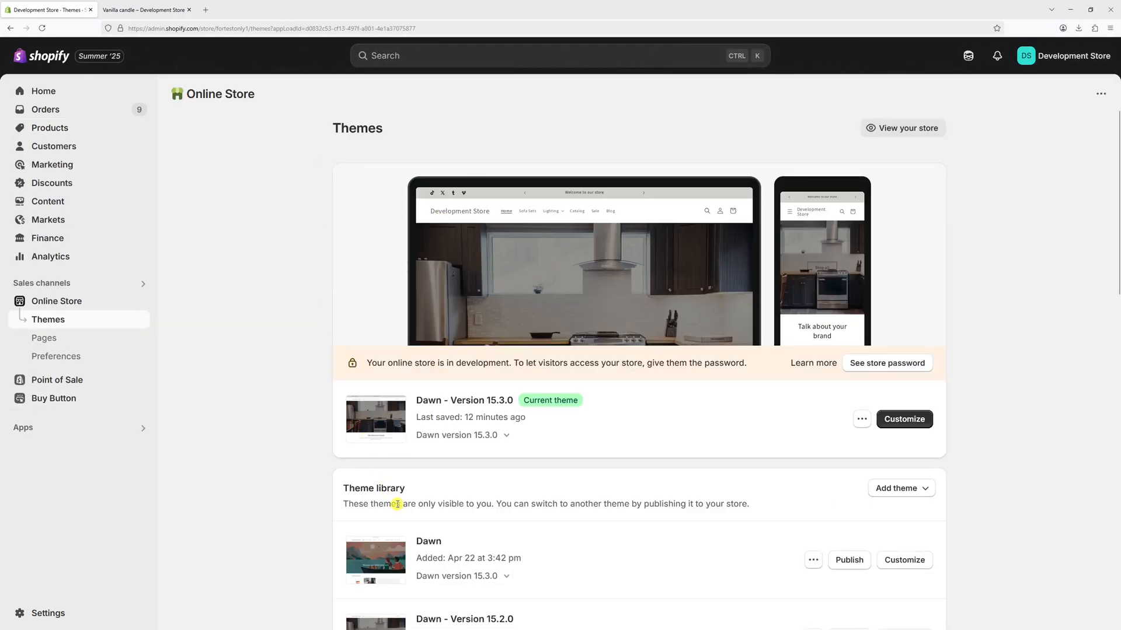
mouse_move(521, 415)
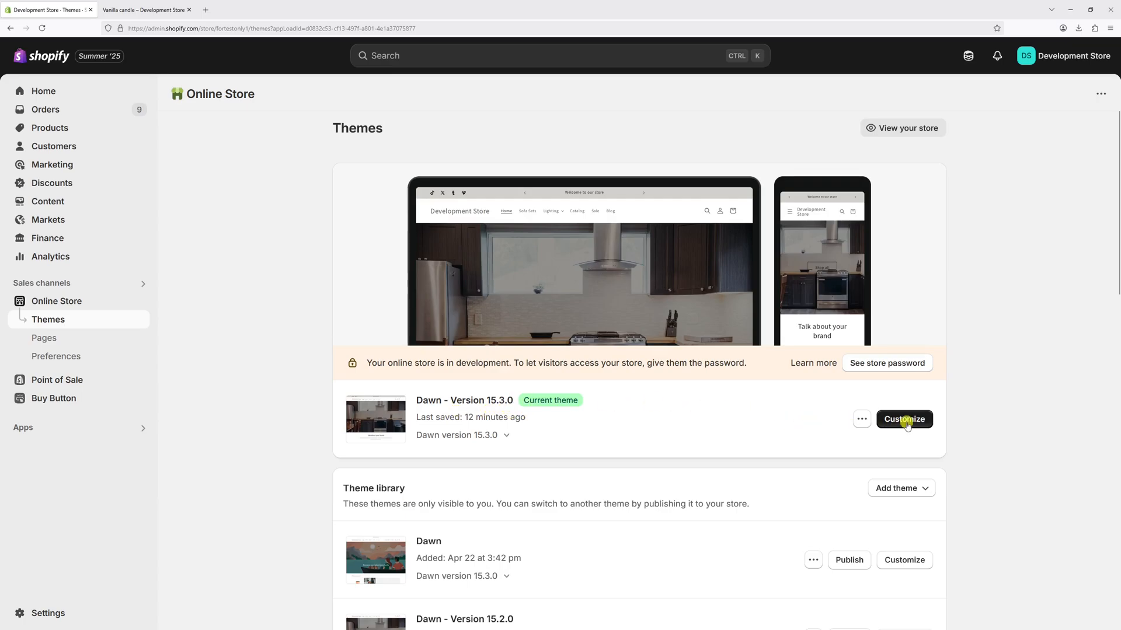
- Customize Dawn, switch to the Default product template and expand the Product information section's blocks
left_click(903, 419)
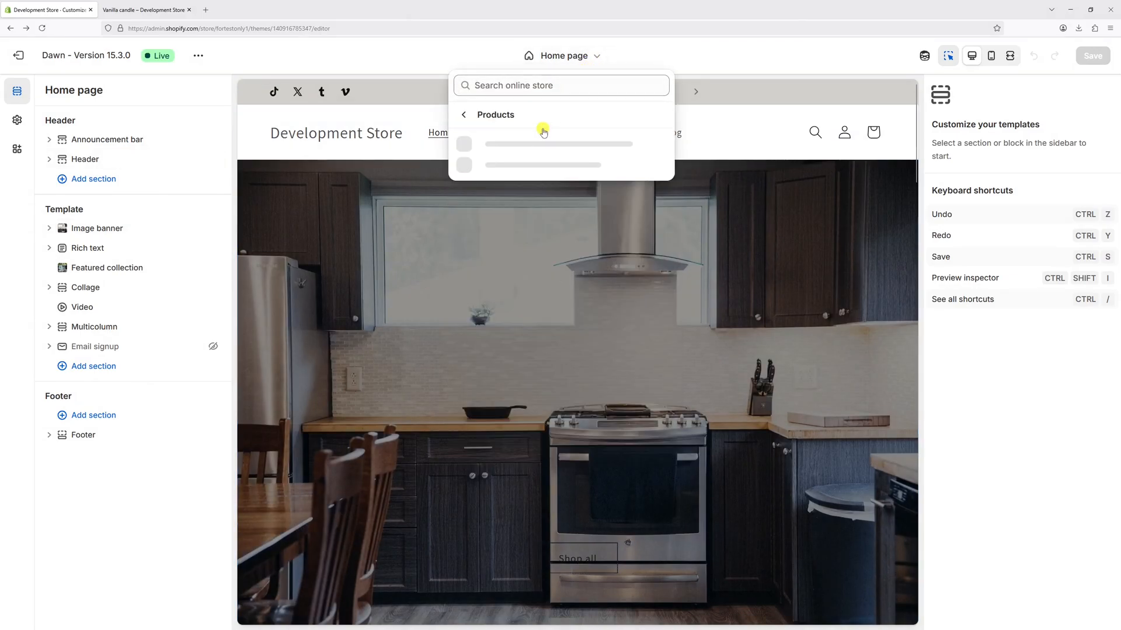
left_click(544, 154)
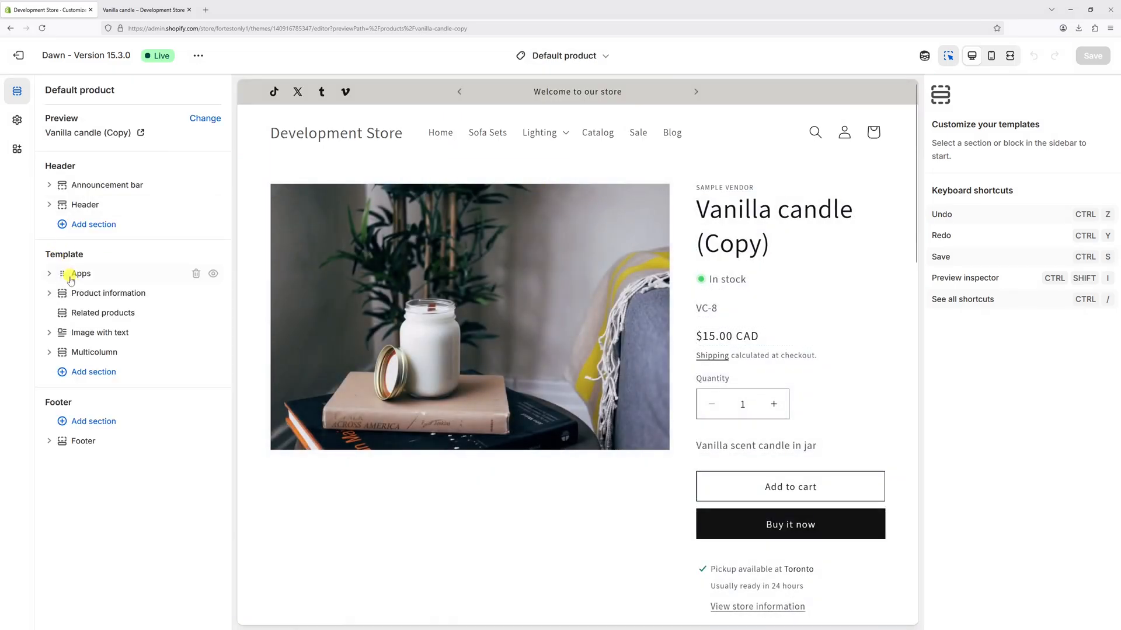
left_click(110, 293)
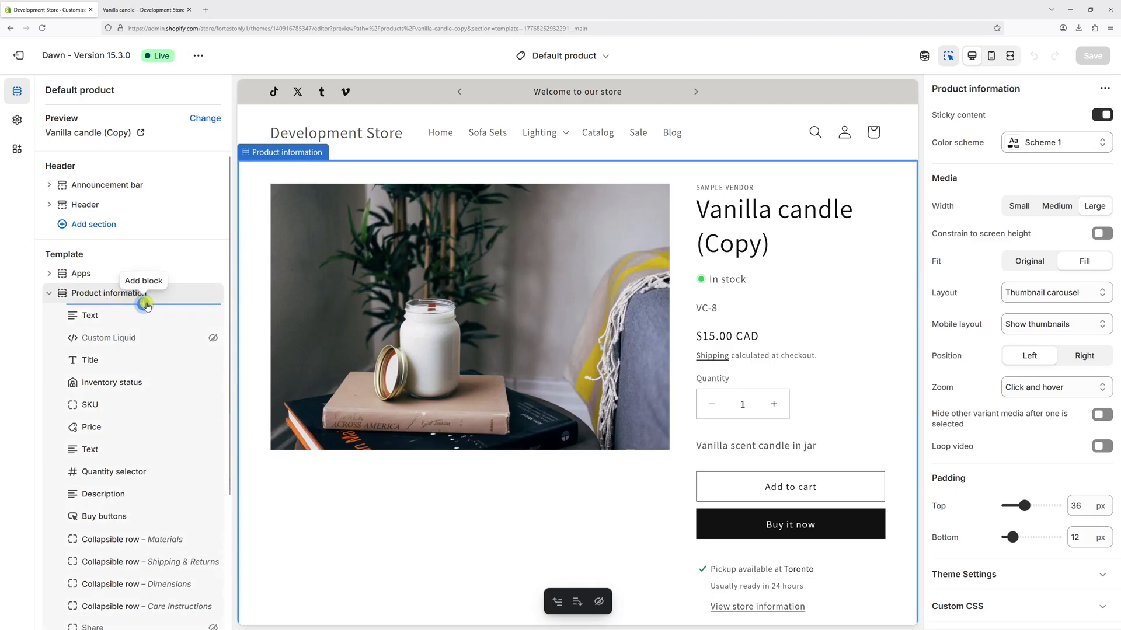
- Add a Variant picker block below the Quantity selector, save the template and return to the live candle page
left_click(143, 293)
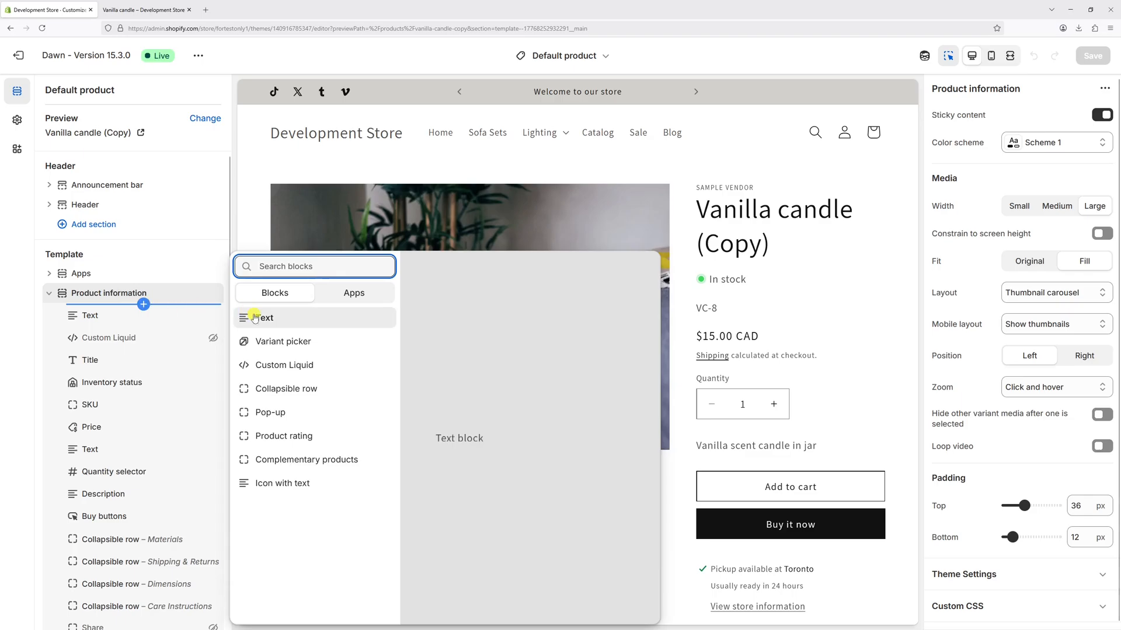
left_click(281, 341)
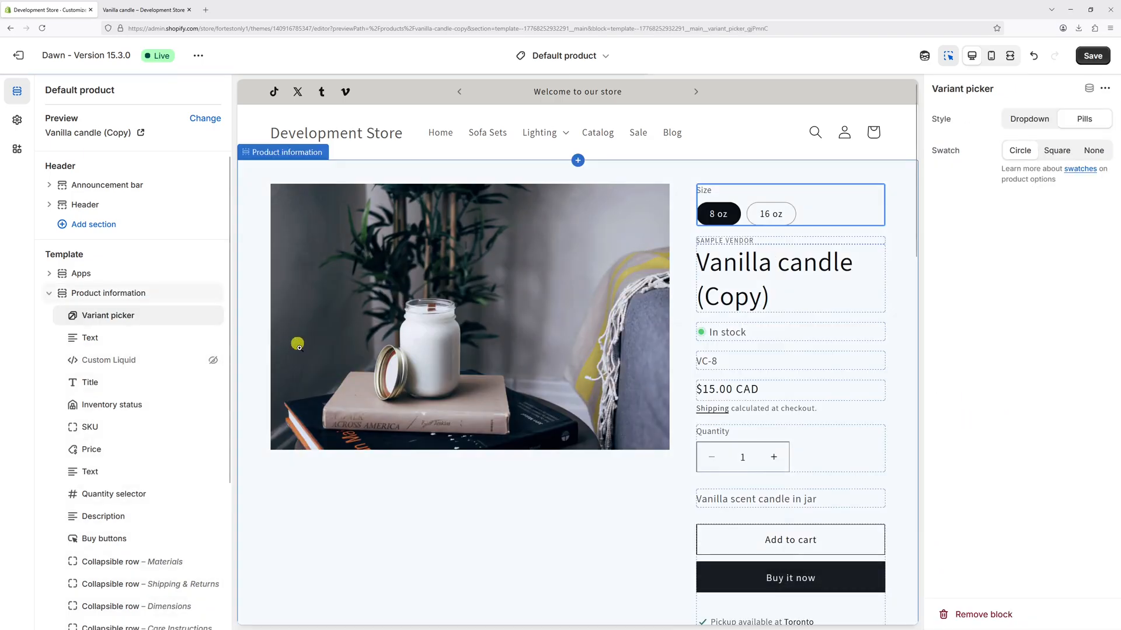
mouse_move(671, 306)
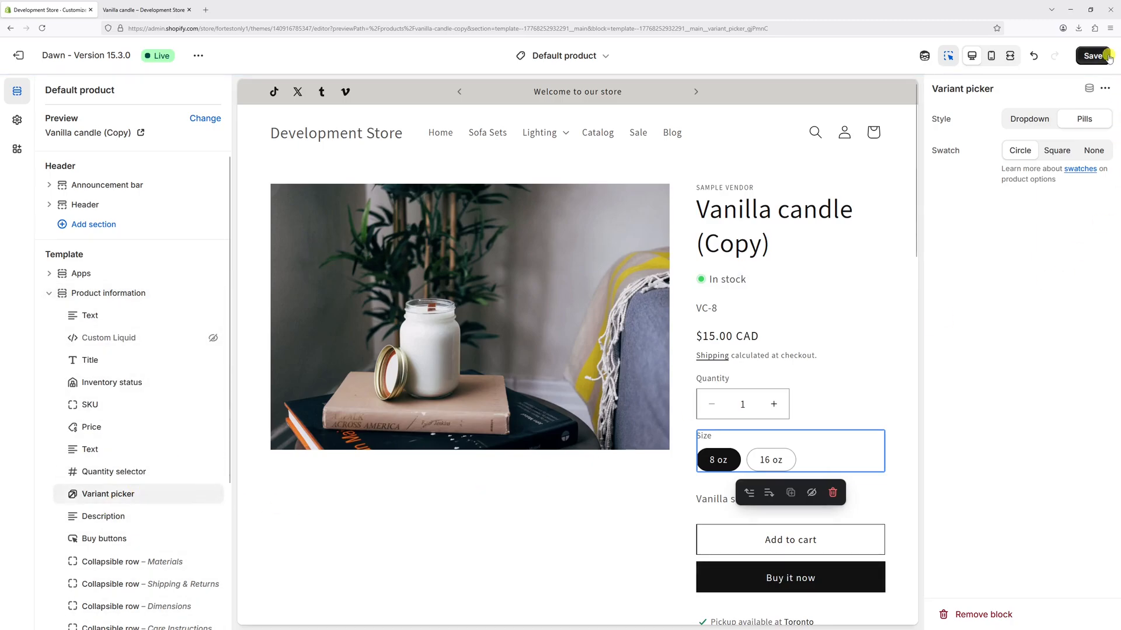
left_click(1092, 56)
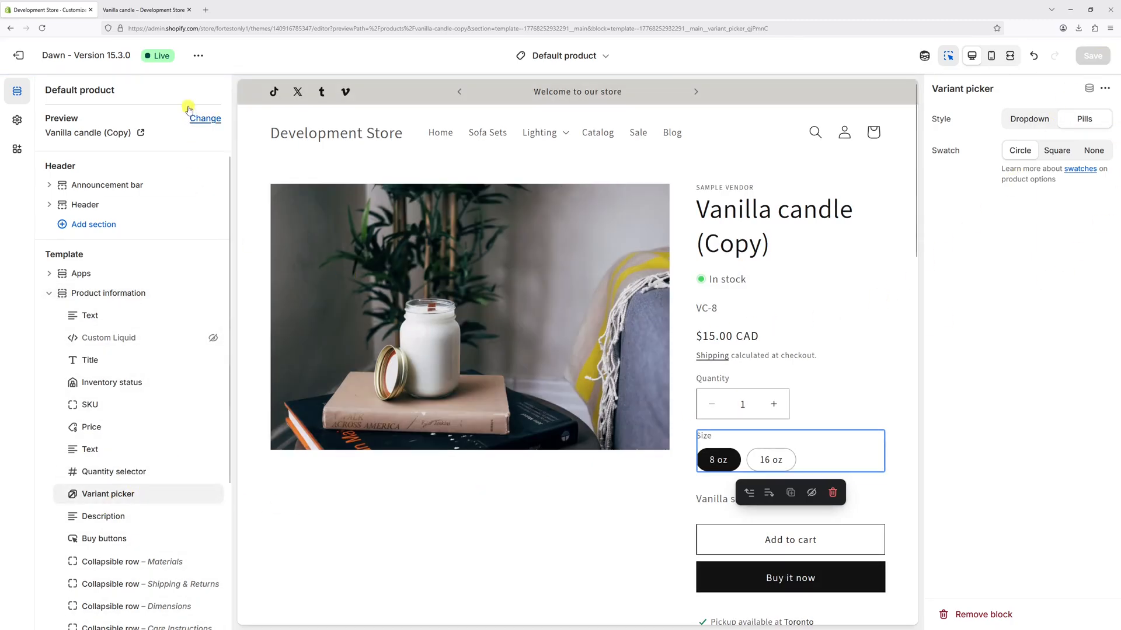
left_click(146, 10)
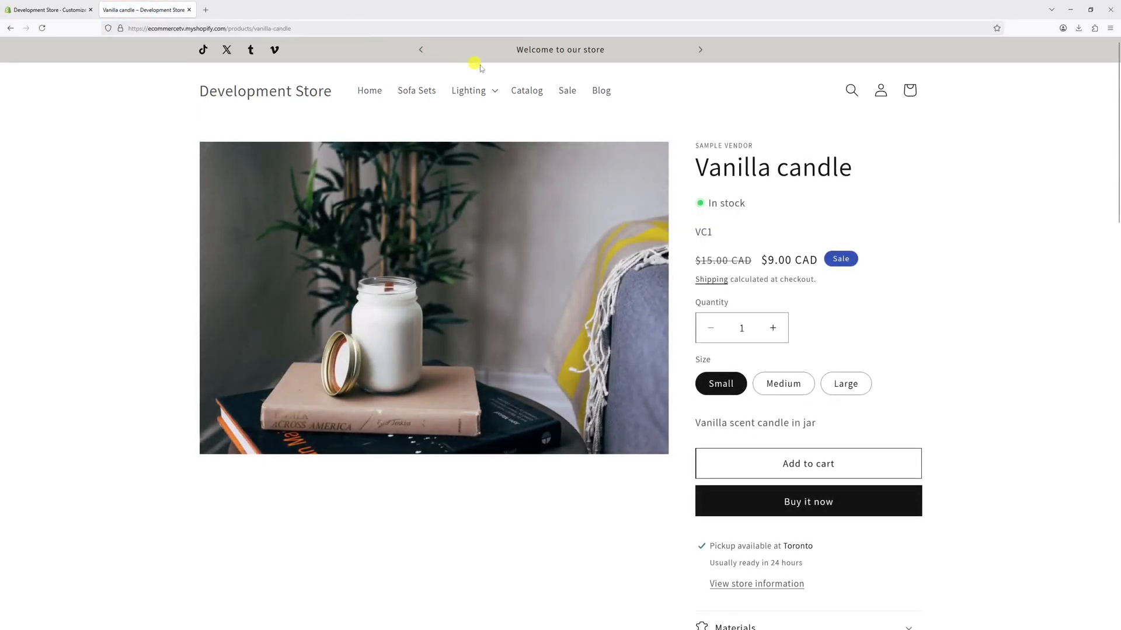
- Choose the Large size, then Medium, which shows VC2 at $20.00 CAD
left_click(845, 384)
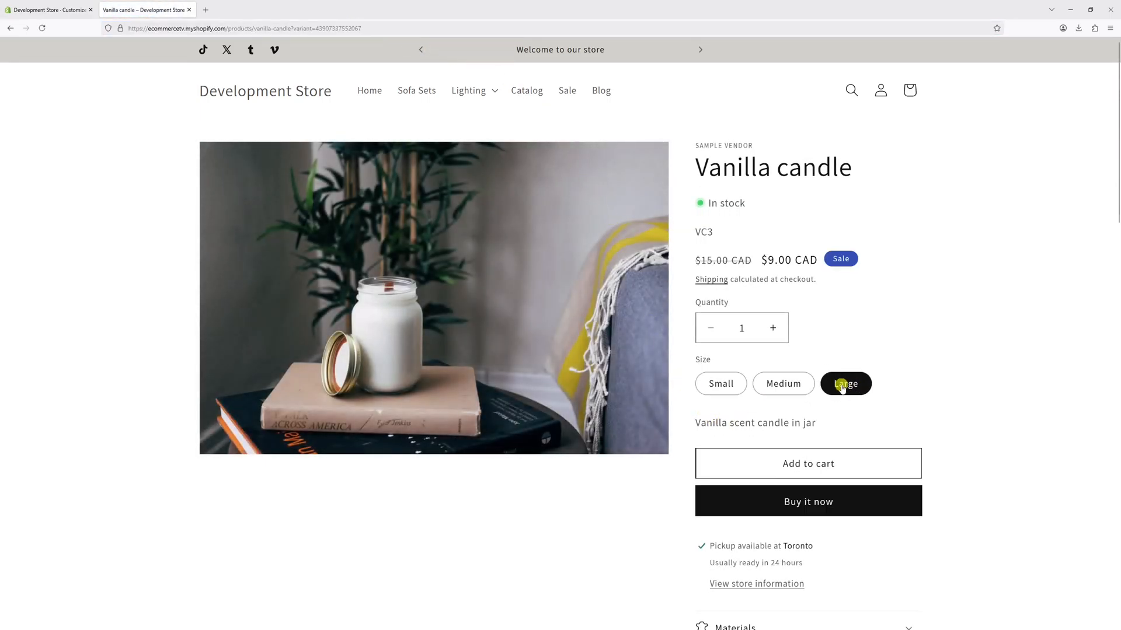
left_click(783, 383)
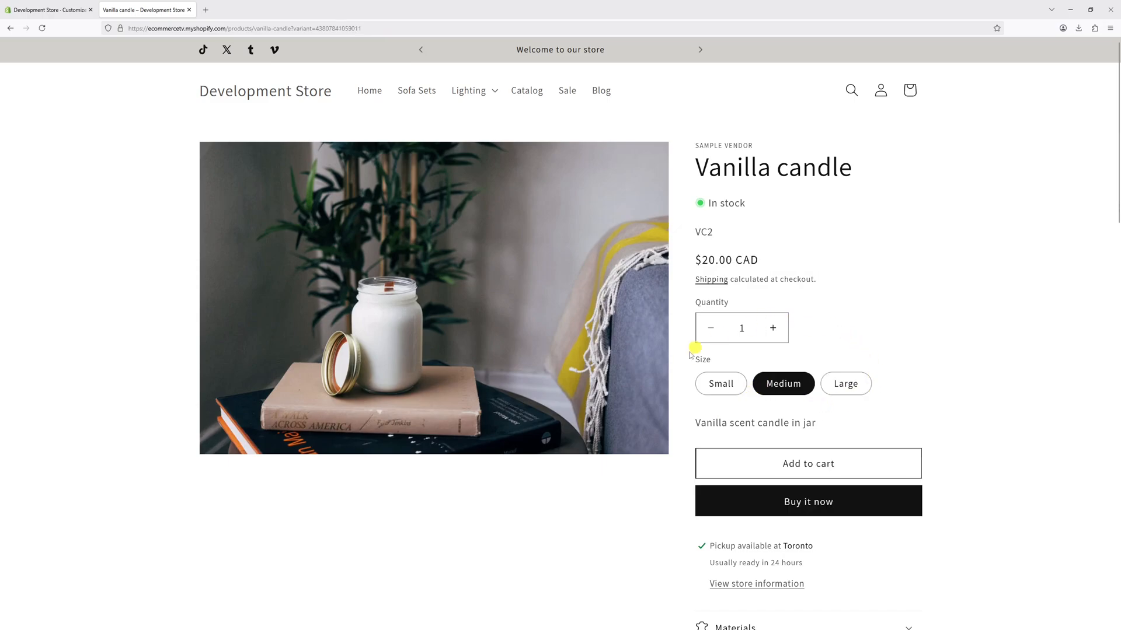
mouse_move(781, 416)
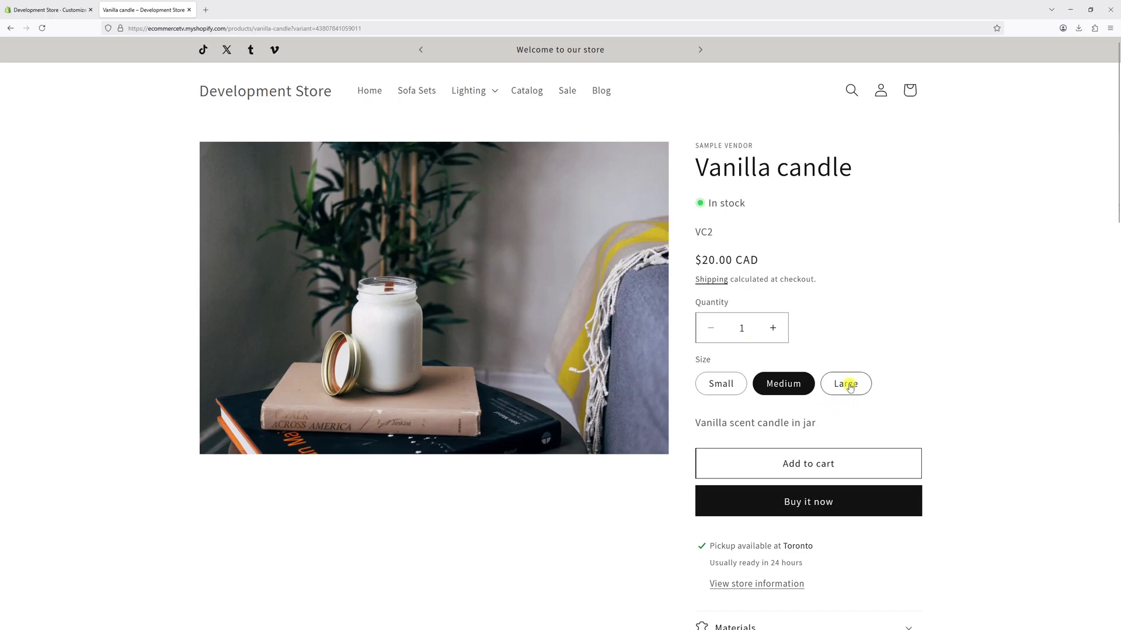
mouse_move(715, 411)
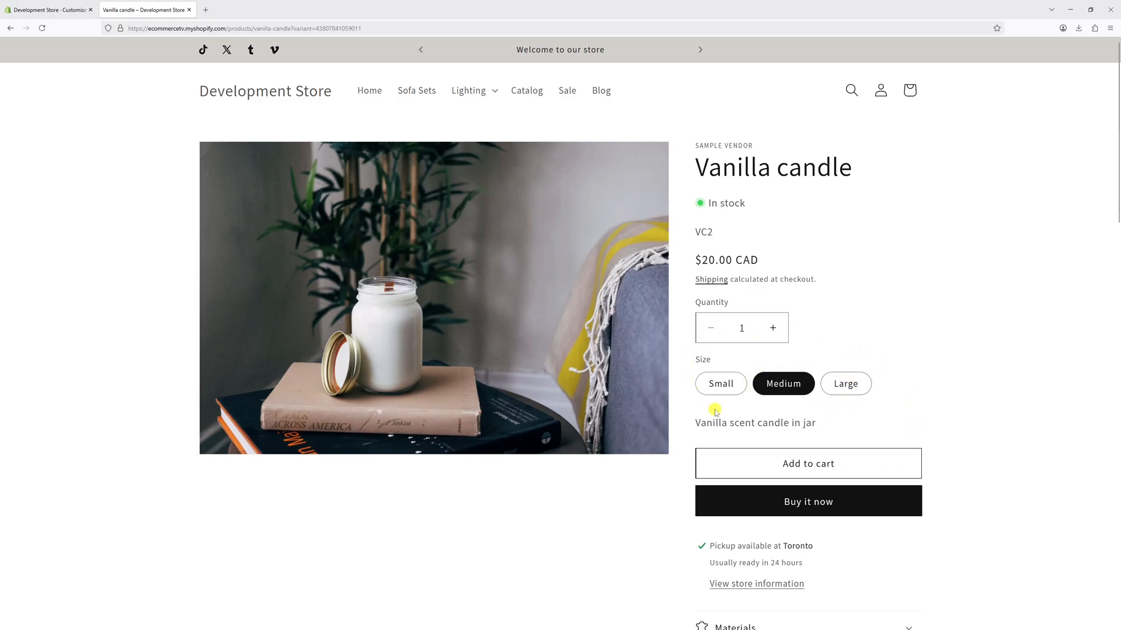
mouse_move(793, 381)
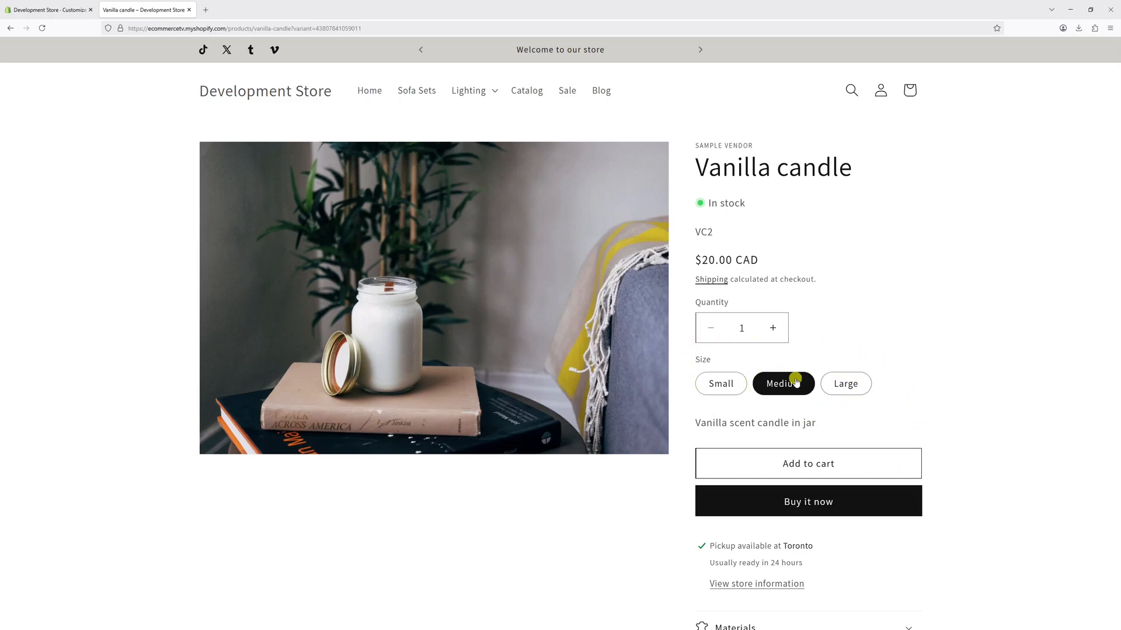